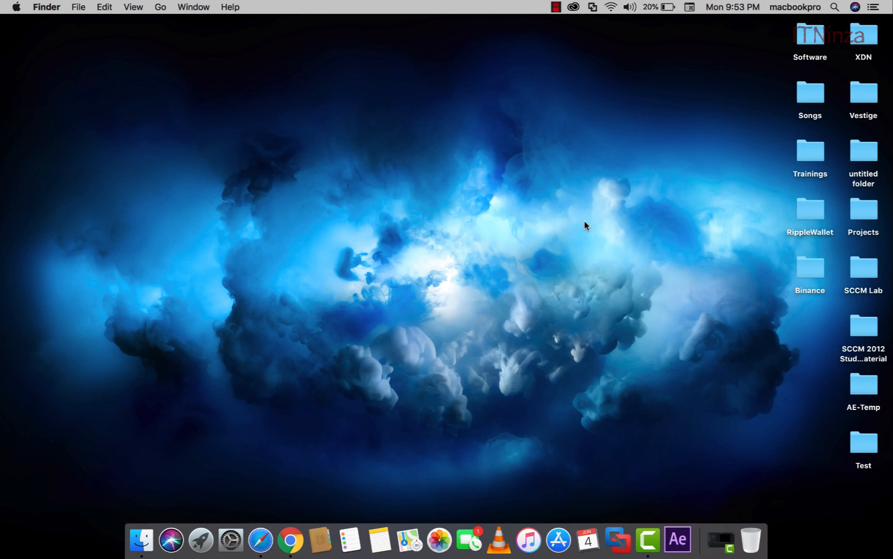
mouse_move(464, 193)
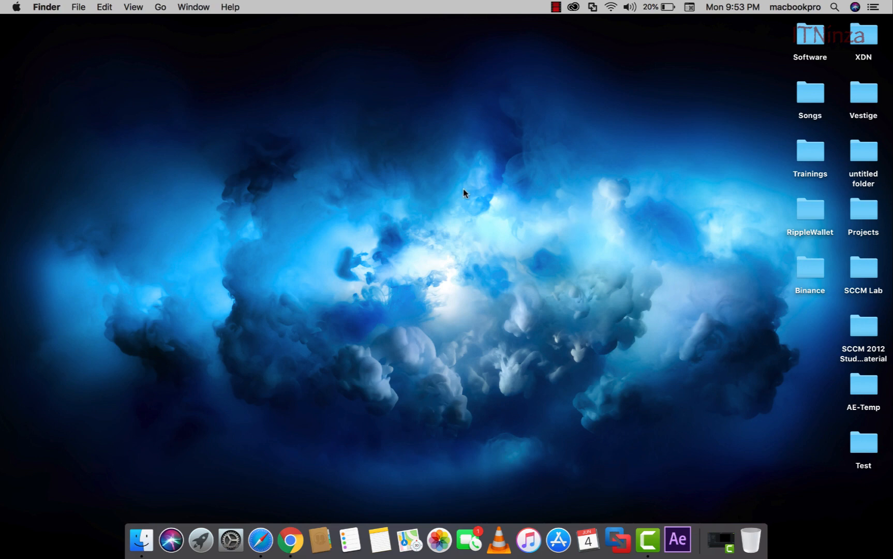
mouse_move(32, 33)
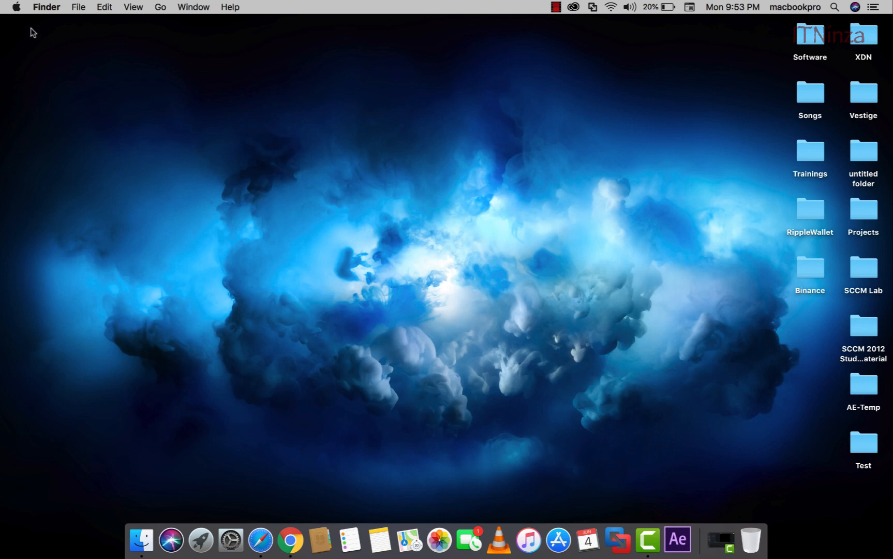
Step: Open System Preferences from the Apple menu to show all settings panes
click(16, 7)
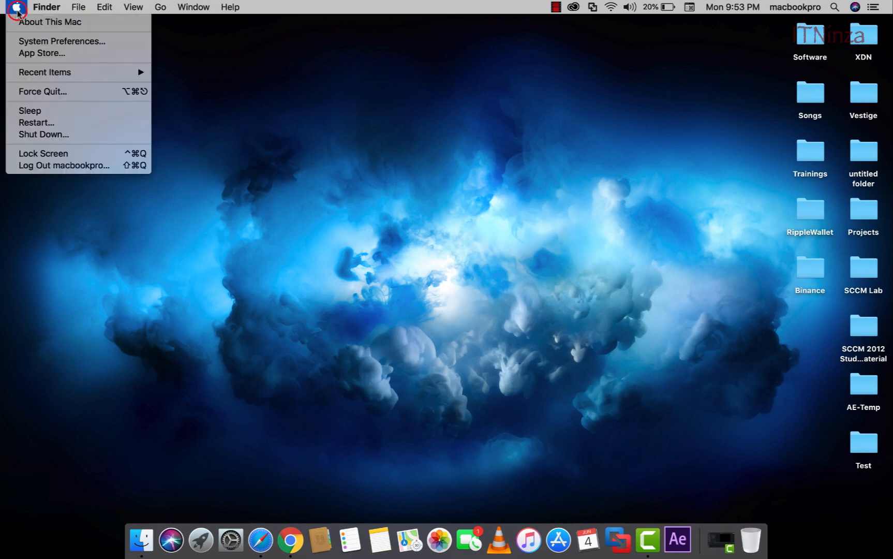
mouse_move(61, 41)
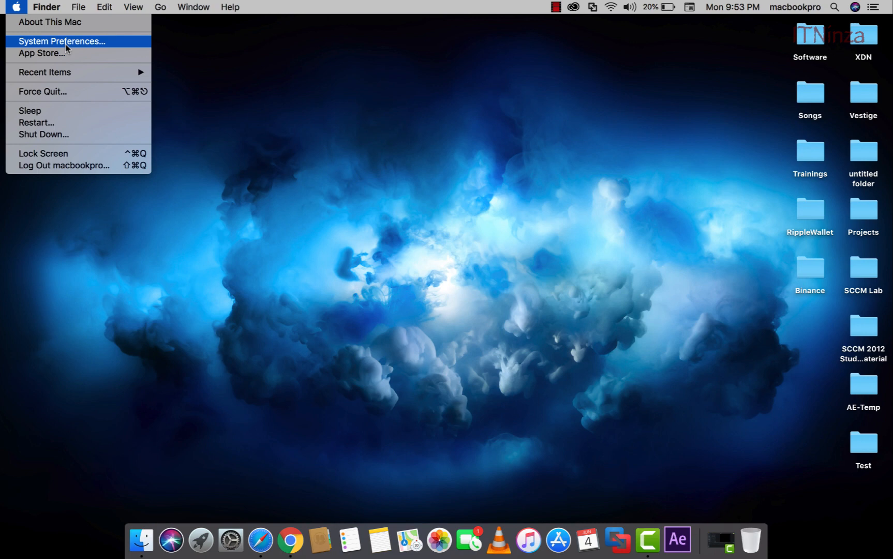
click(62, 40)
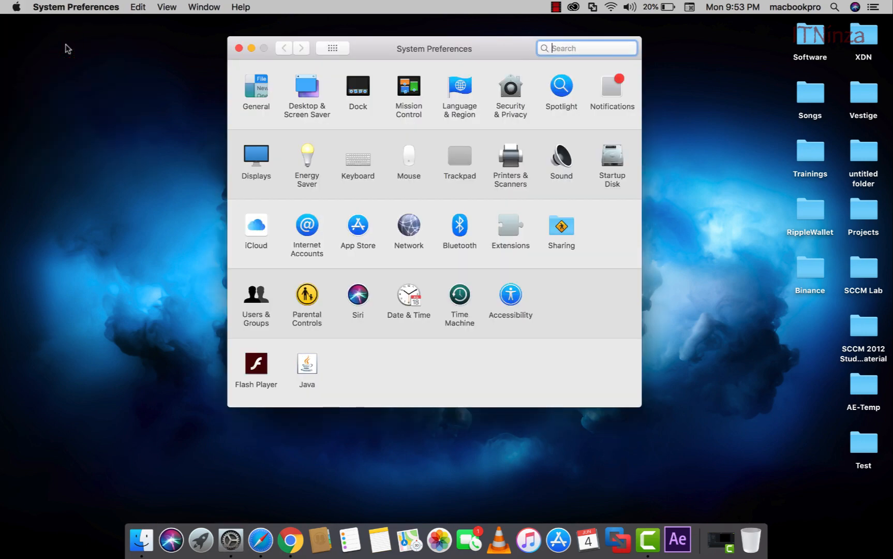
mouse_move(179, 199)
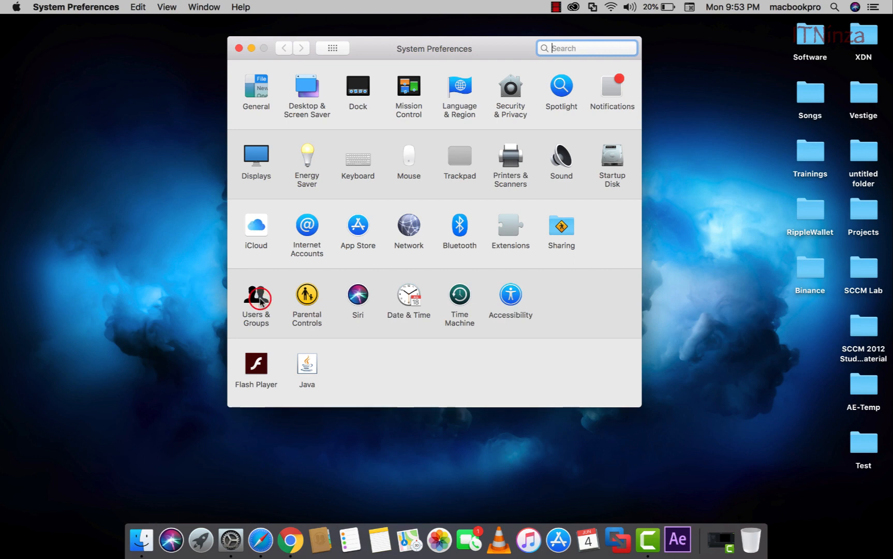
Step: Open Users & Groups and unlock it with the admin password
click(256, 299)
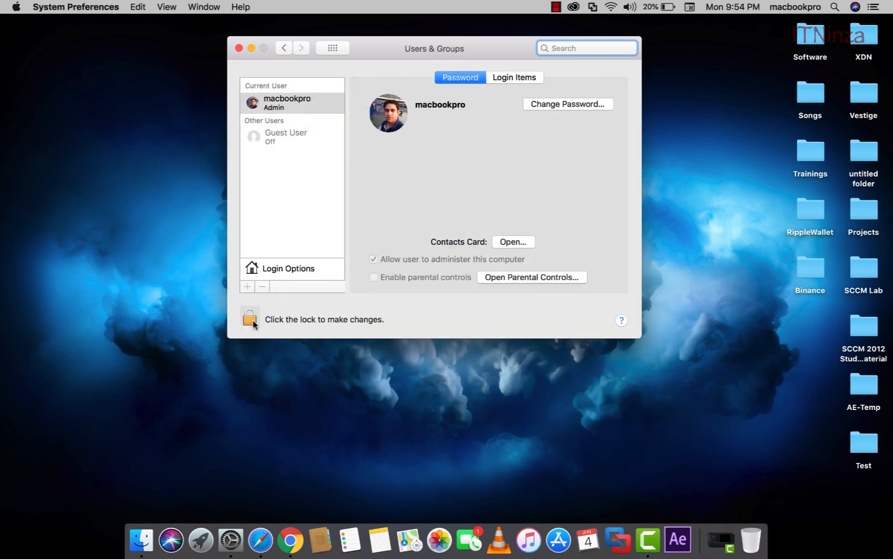
click(251, 320)
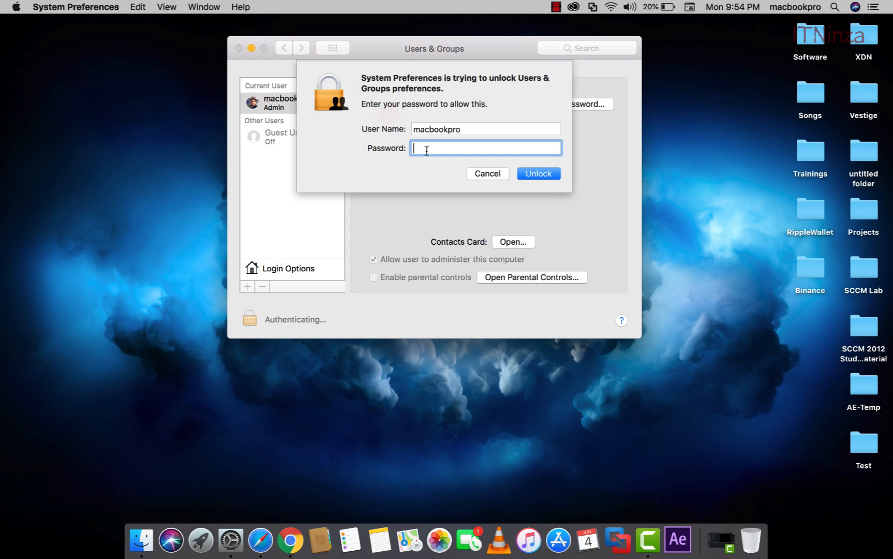
text(password)
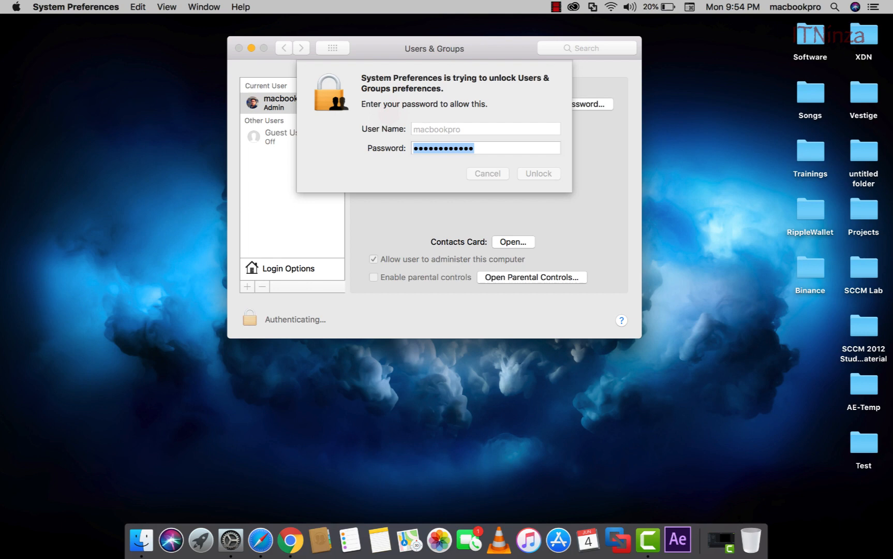
click(537, 173)
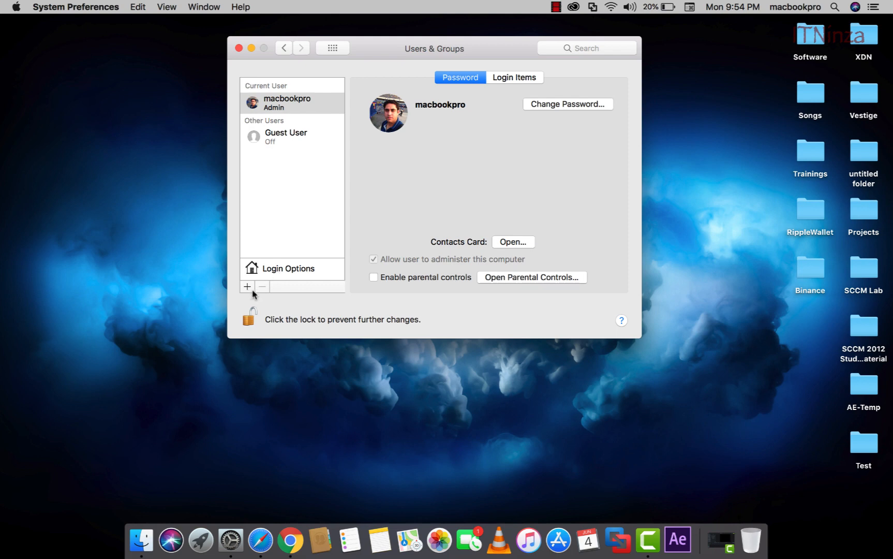
Step: Add a new Administrator account with full name 'Jake', account name jake, and a password
click(247, 287)
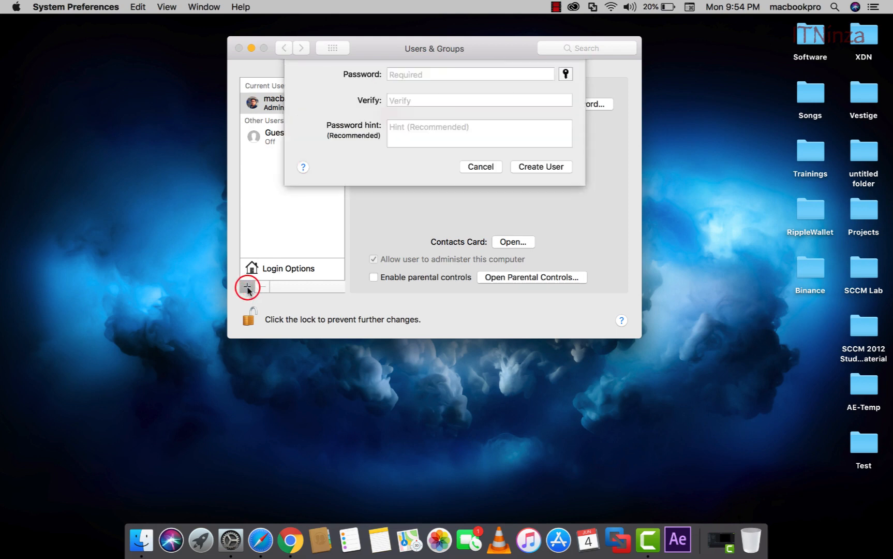
click(247, 286)
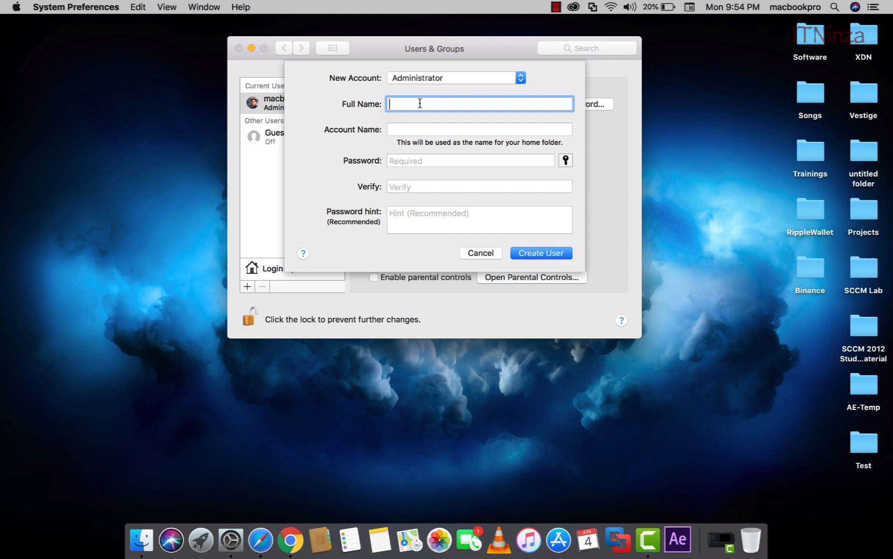
text(Jake)
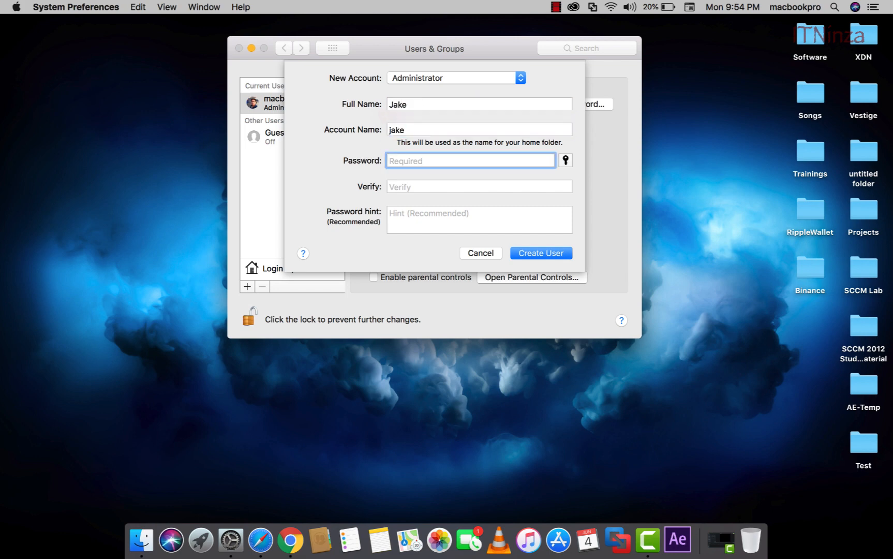
text(••)
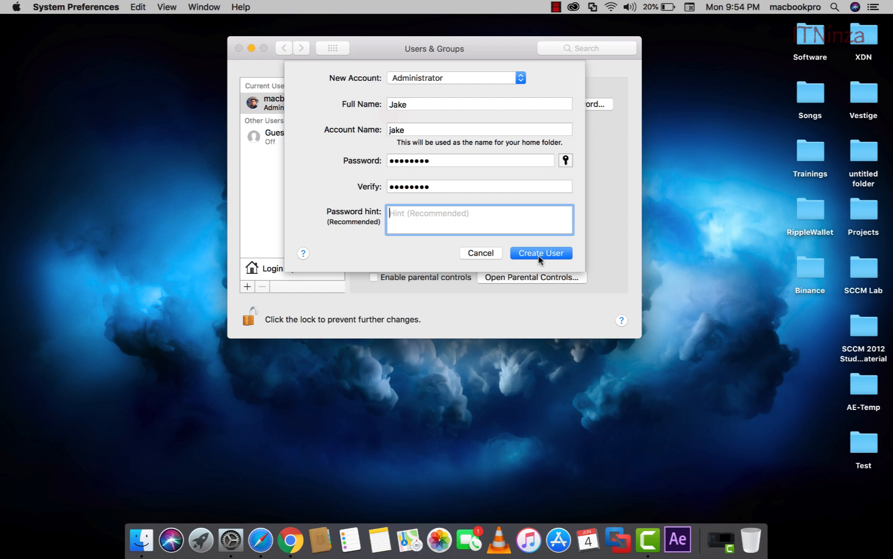
Step: Create the Jake user and select it under Other Users to confirm Admin status
click(540, 253)
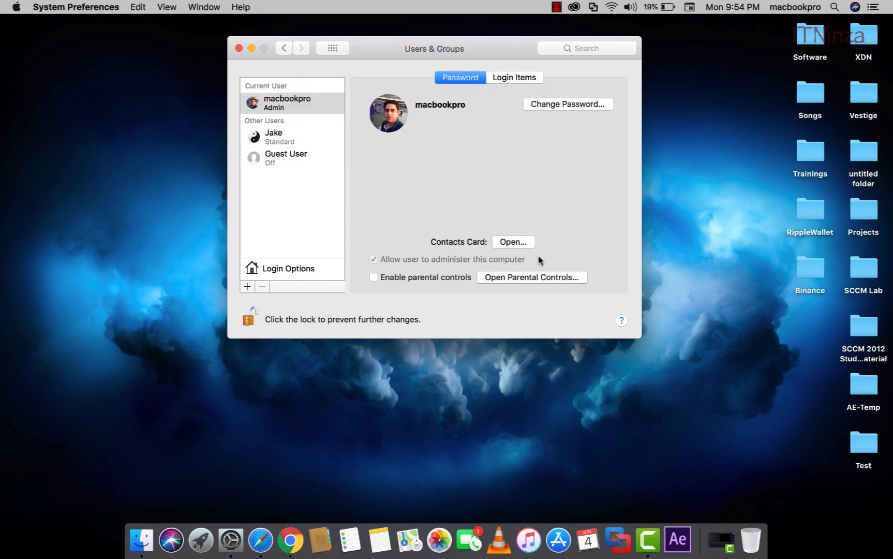
click(273, 137)
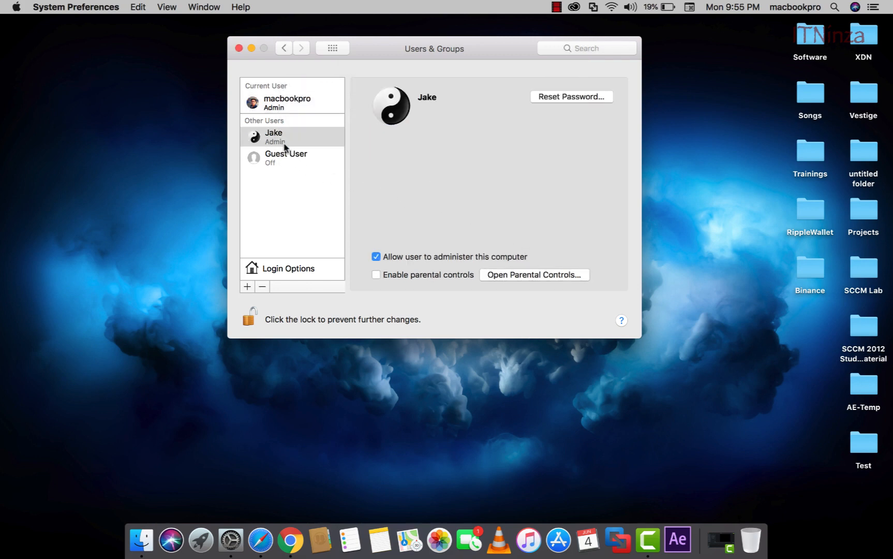